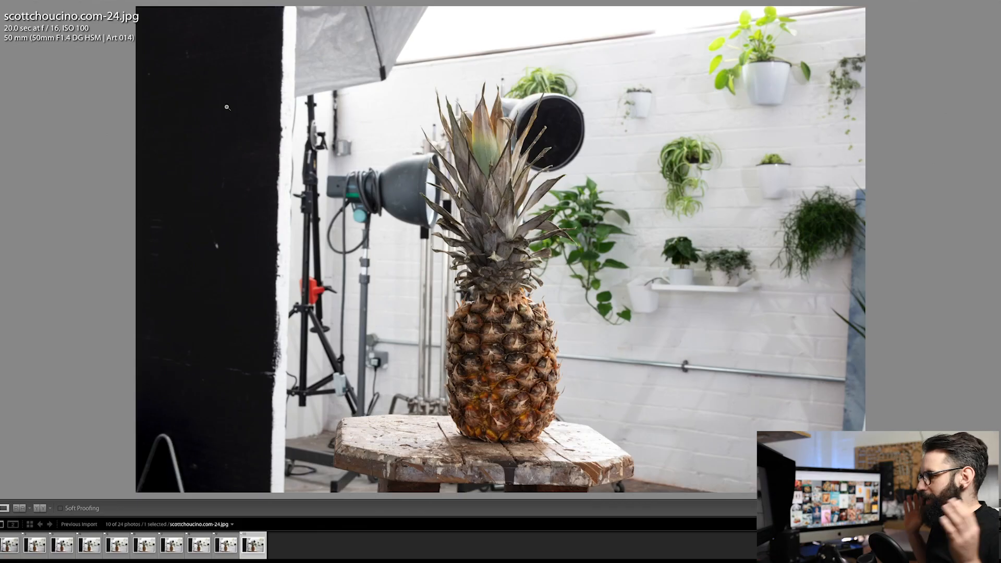
pyautogui.moveTo(359, 145)
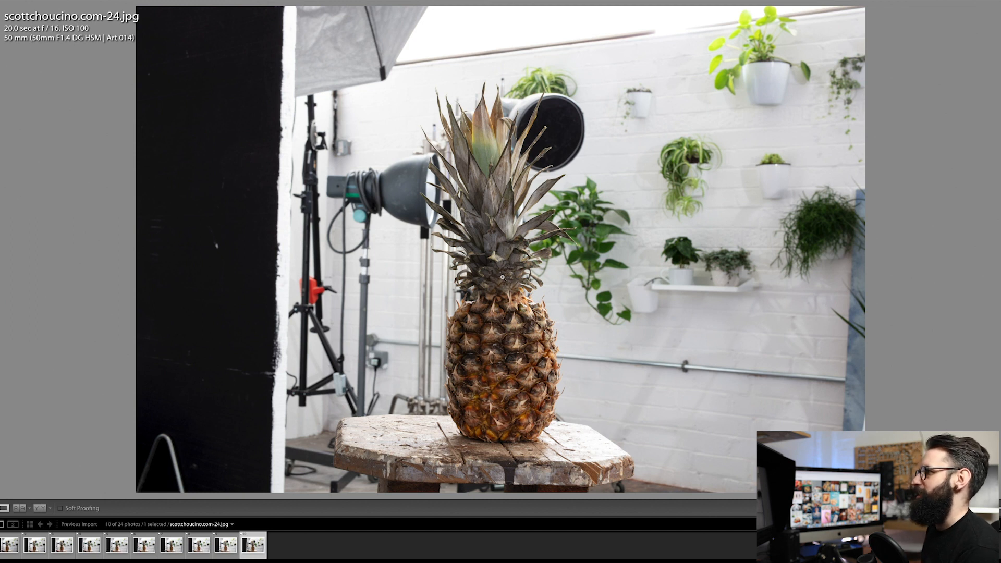
pyautogui.moveTo(139, 465)
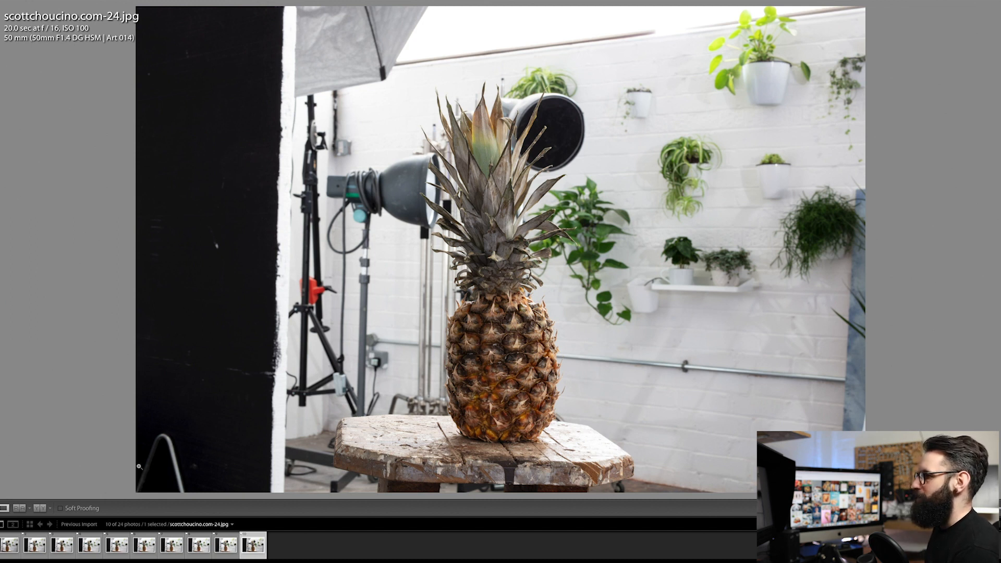
# - Open the first filmstrip thumbnail, the f/1.4 shot scottchoucino.com-1.jpg, in Loupe view
pyautogui.click(35, 544)
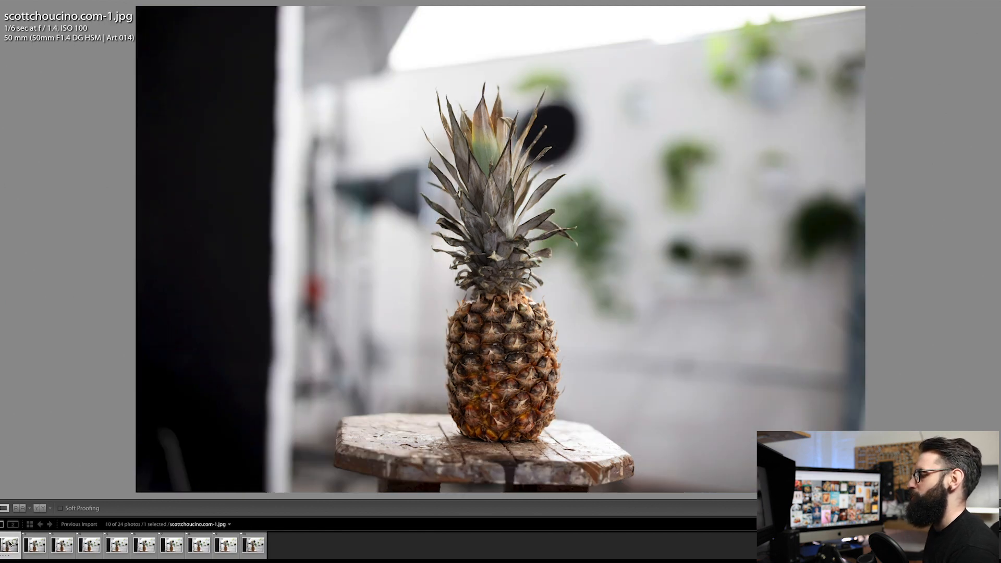
# - Flip through the f/8, f/16, f/2.0 and f/2.8 shots, then return to f/1.4
pyautogui.click(252, 543)
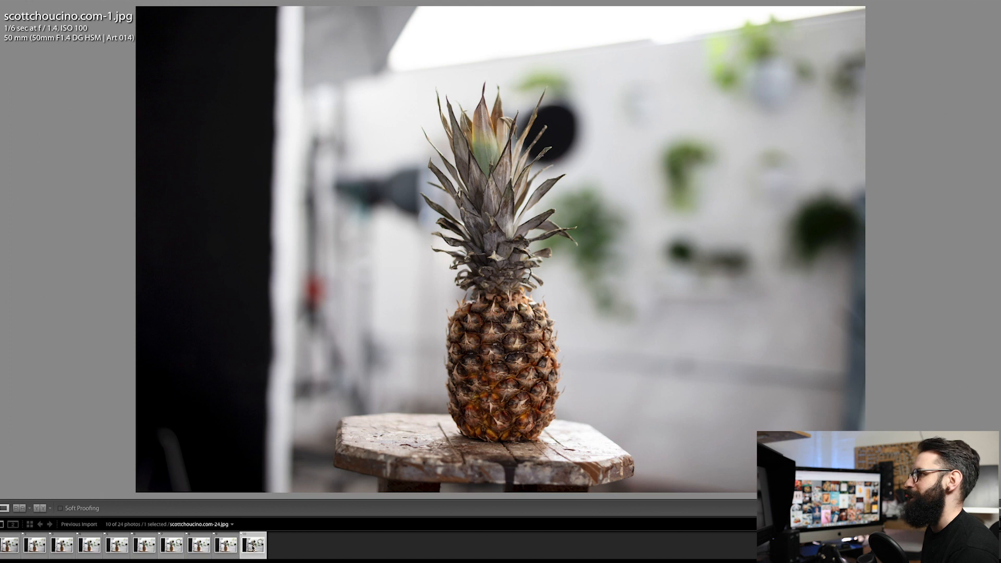
pyautogui.click(253, 544)
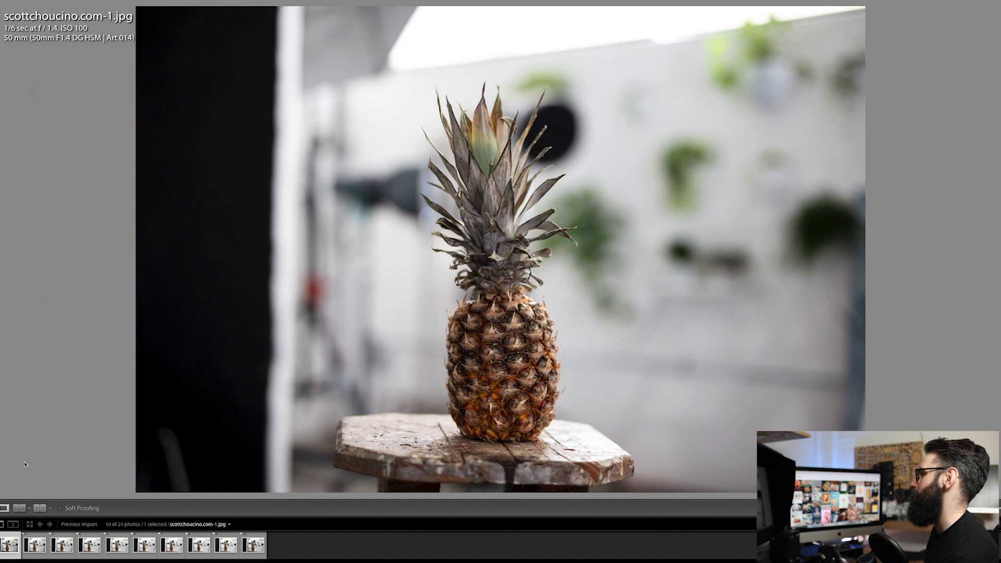
pyautogui.press('Right')
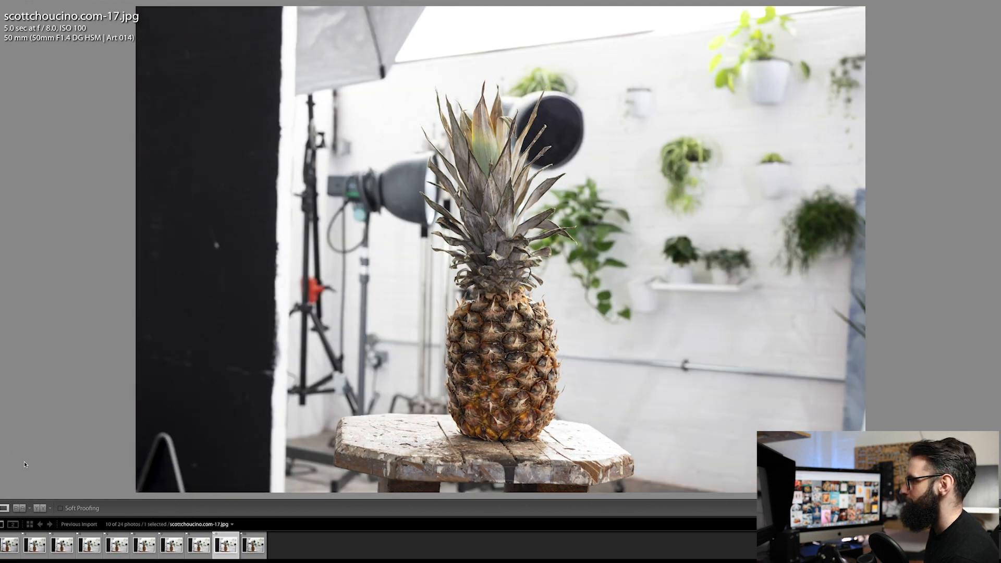
pyautogui.click(252, 544)
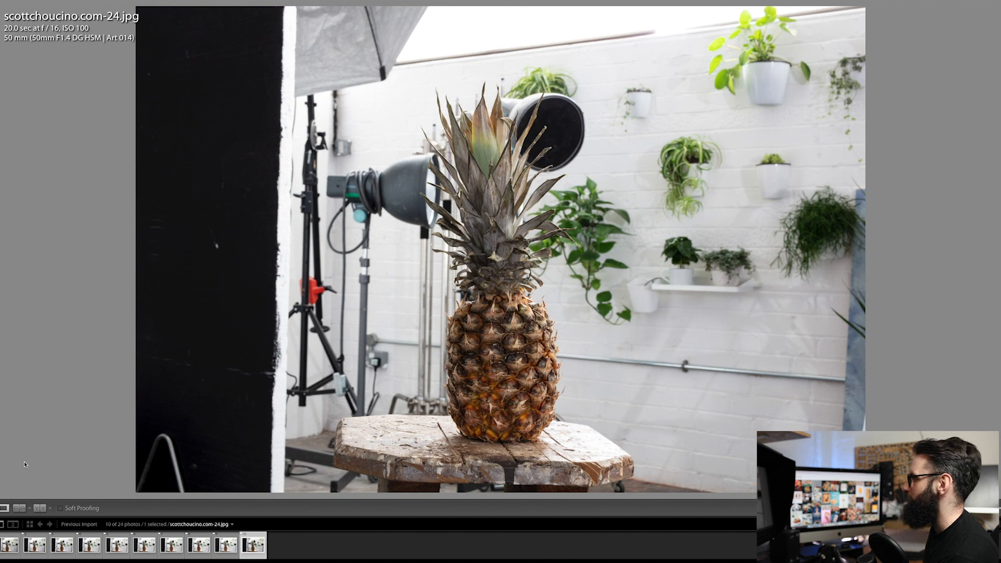
pyautogui.click(170, 544)
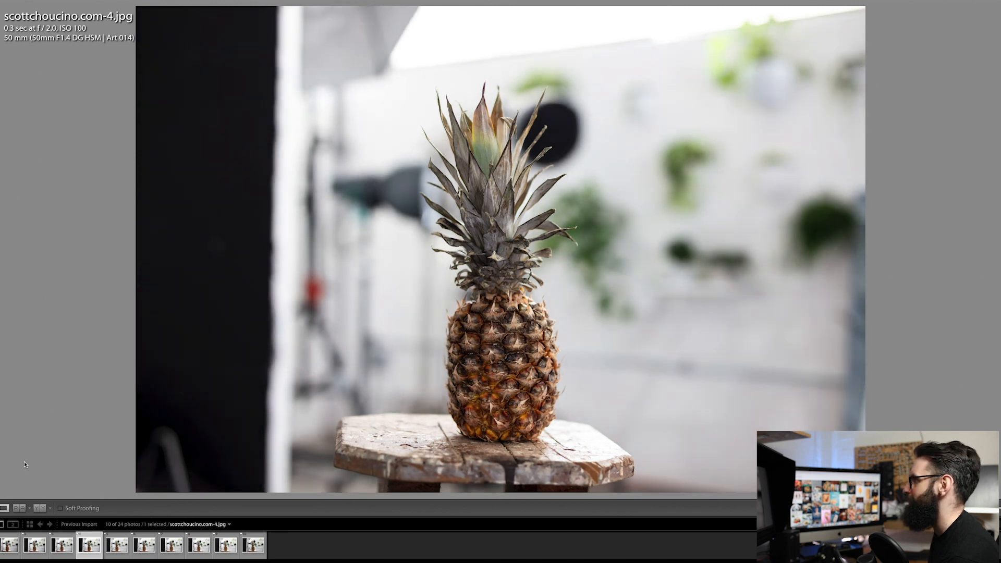
pyautogui.press('right')
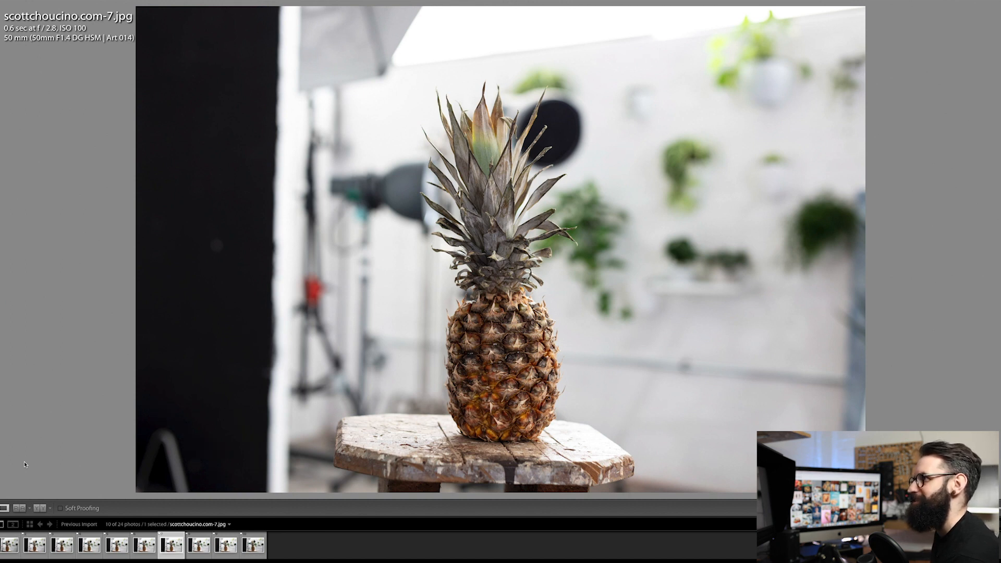
pyautogui.click(226, 544)
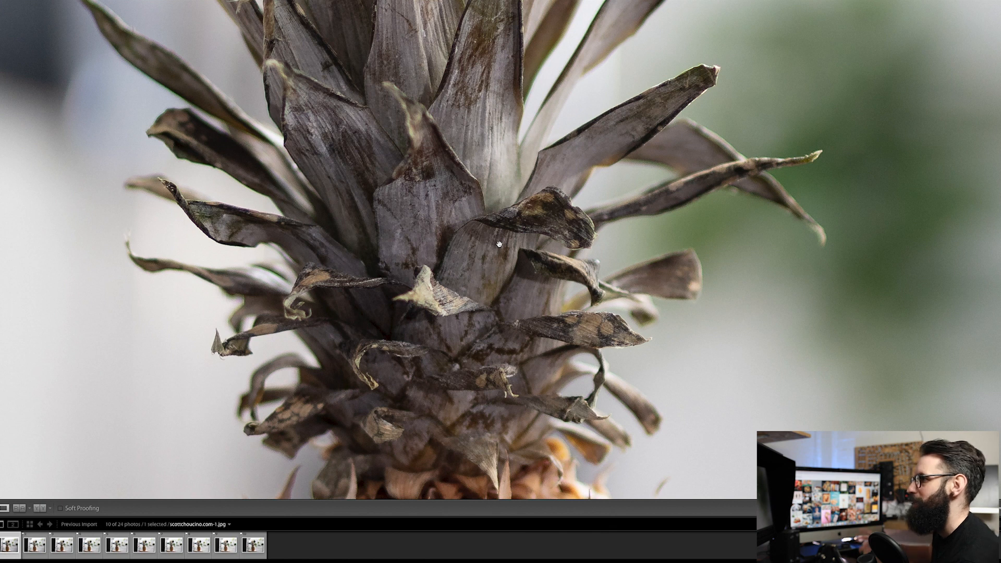
pyautogui.moveTo(278, 262)
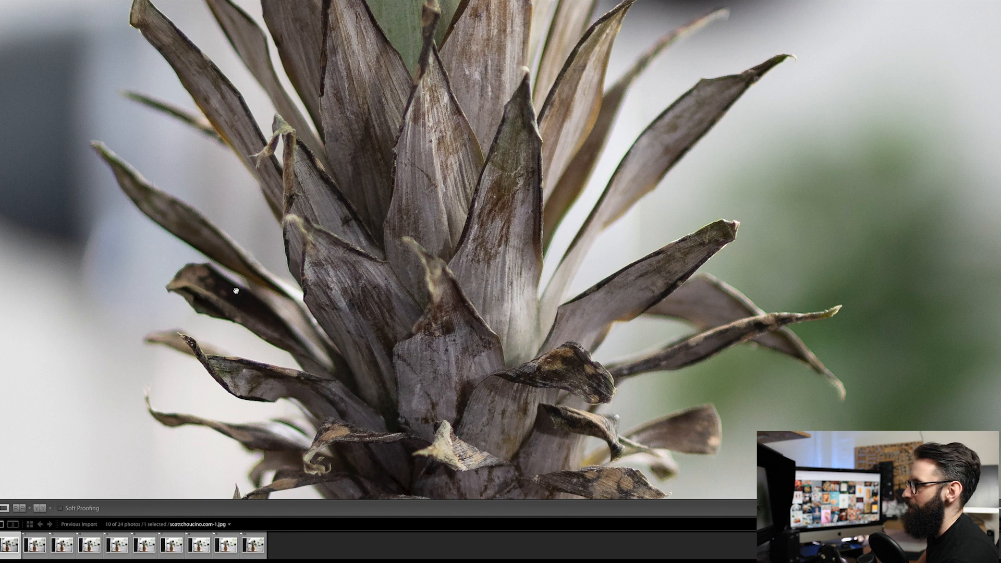
pyautogui.moveTo(182, 239)
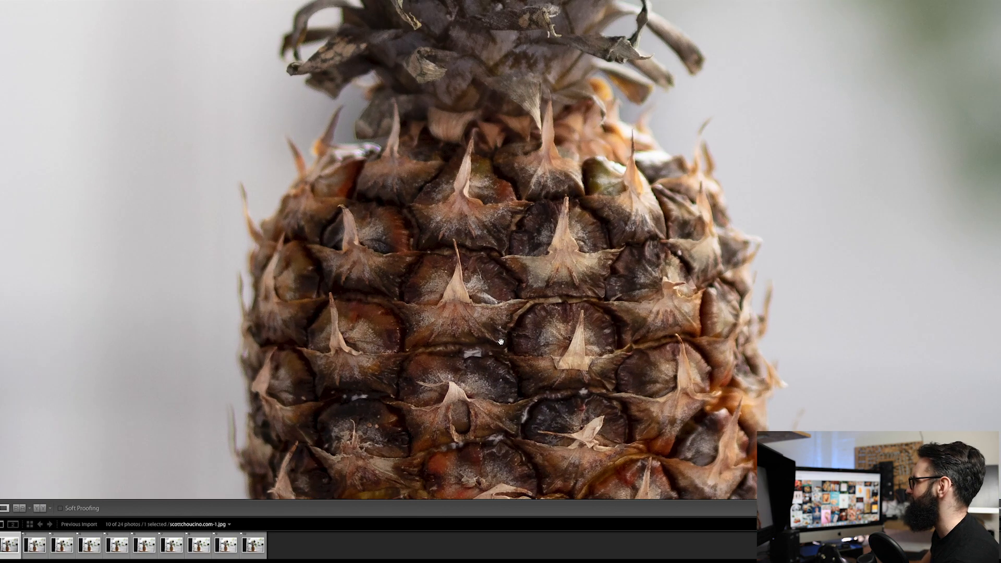
pyautogui.moveTo(466, 248)
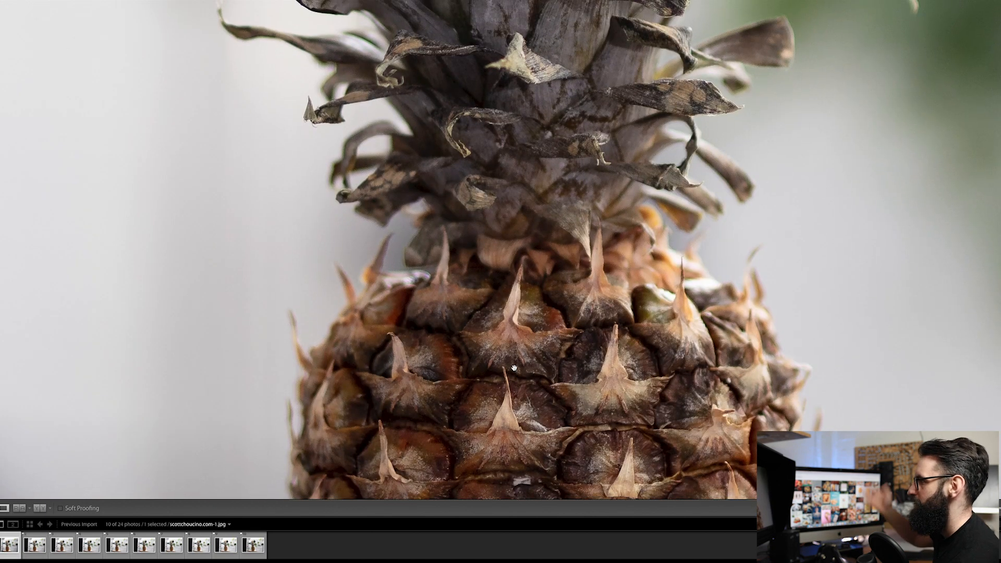
pyautogui.moveTo(468, 338)
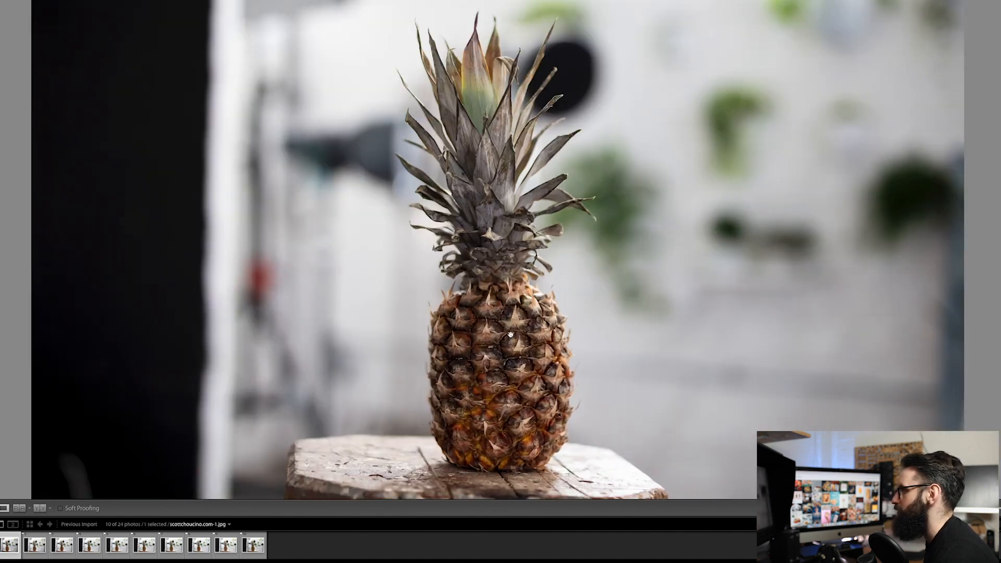
# - Zoom to 1:1 on the pineapple skin and step from f/1.8 through f/2.2 to f/4.0
pyautogui.click(504, 336)
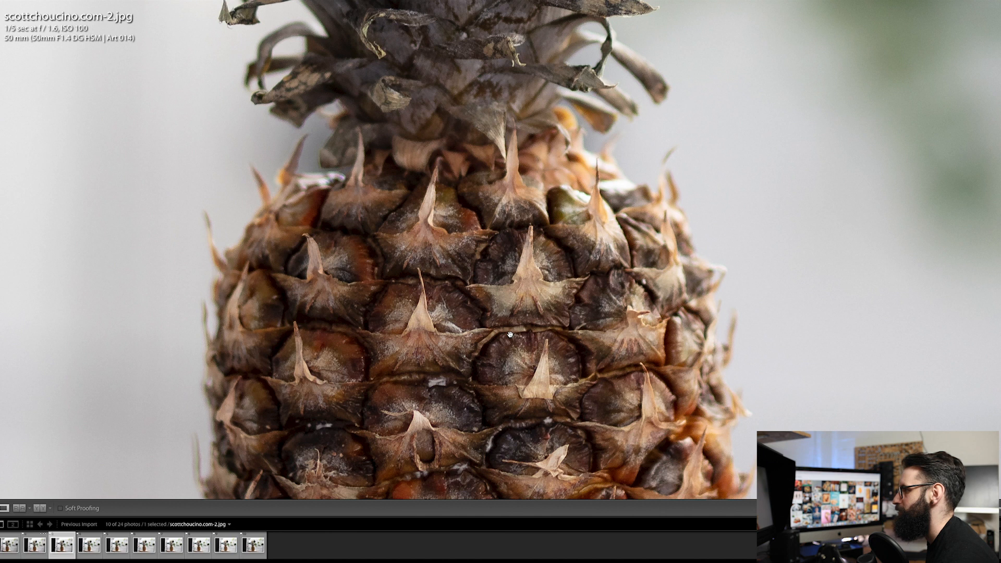
pyautogui.press('right')
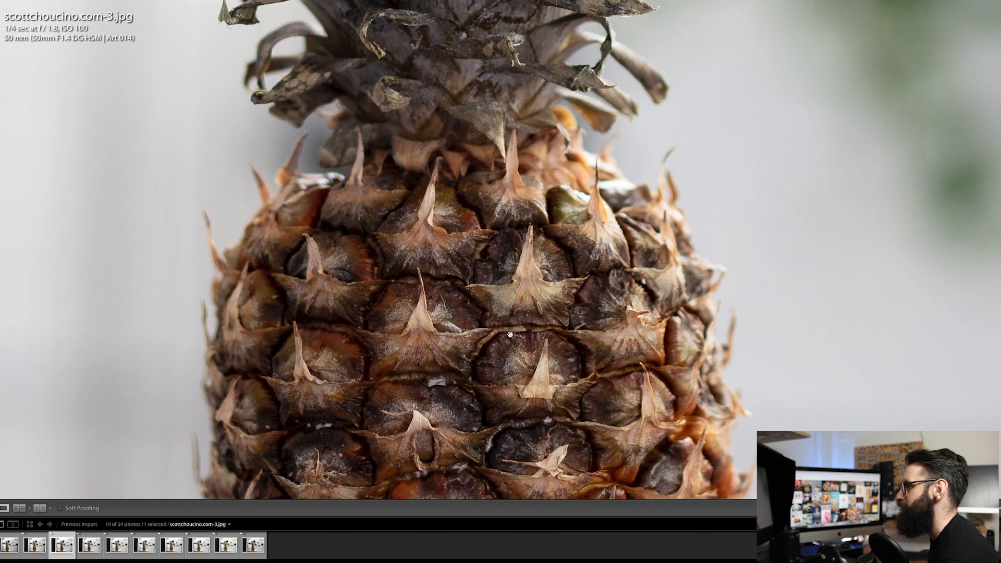
pyautogui.moveTo(510, 324)
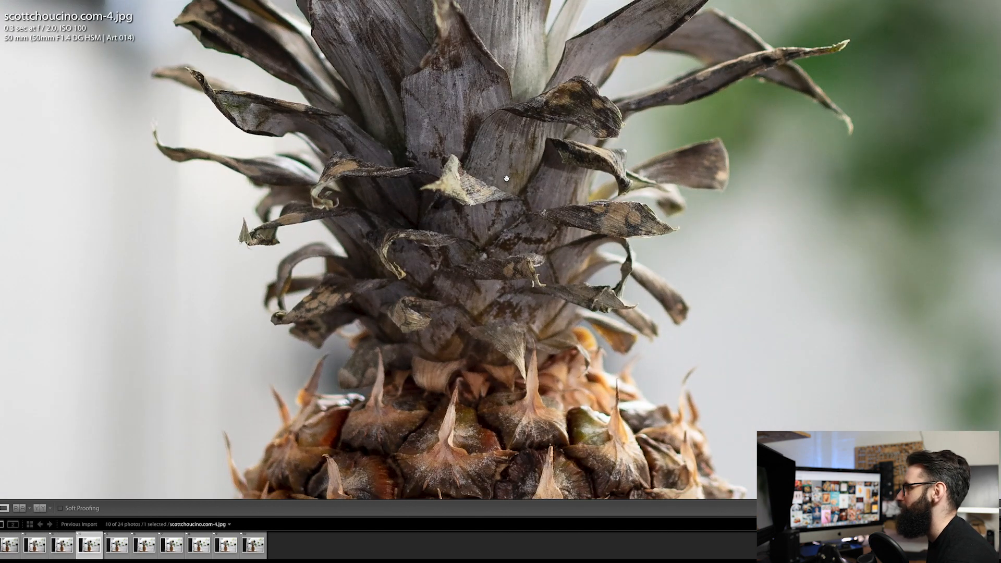
pyautogui.press('right')
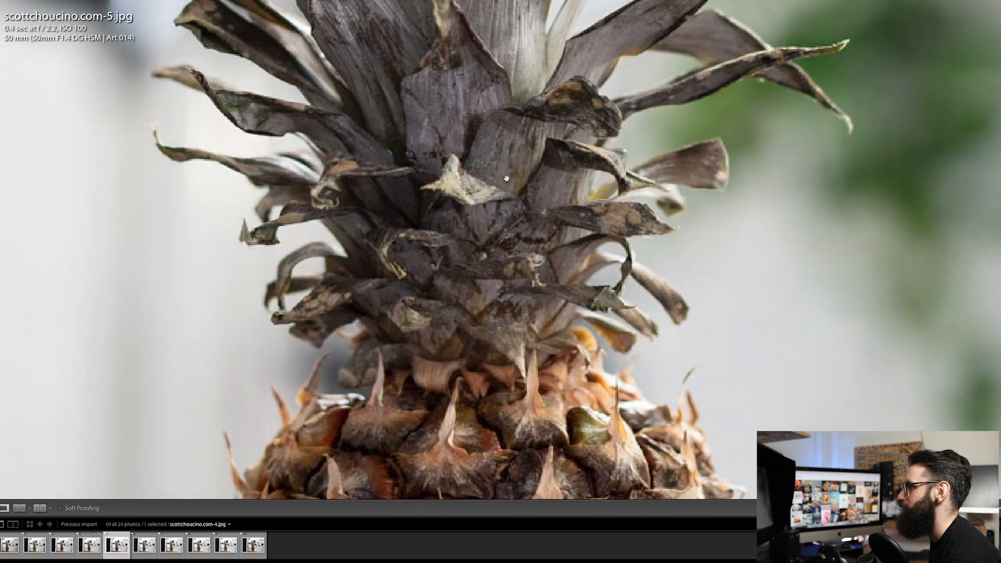
pyautogui.press('right')
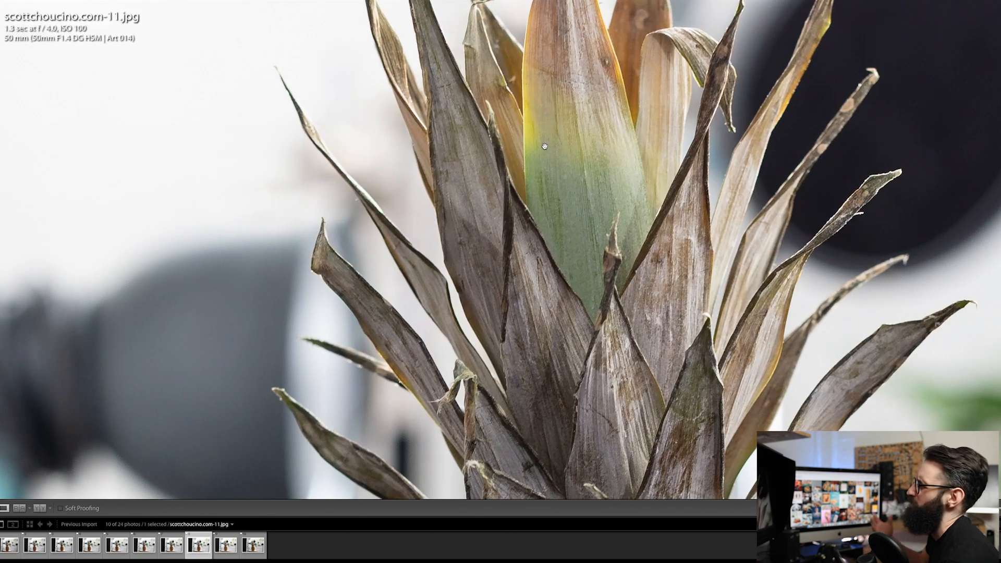
pyautogui.moveTo(573, 152)
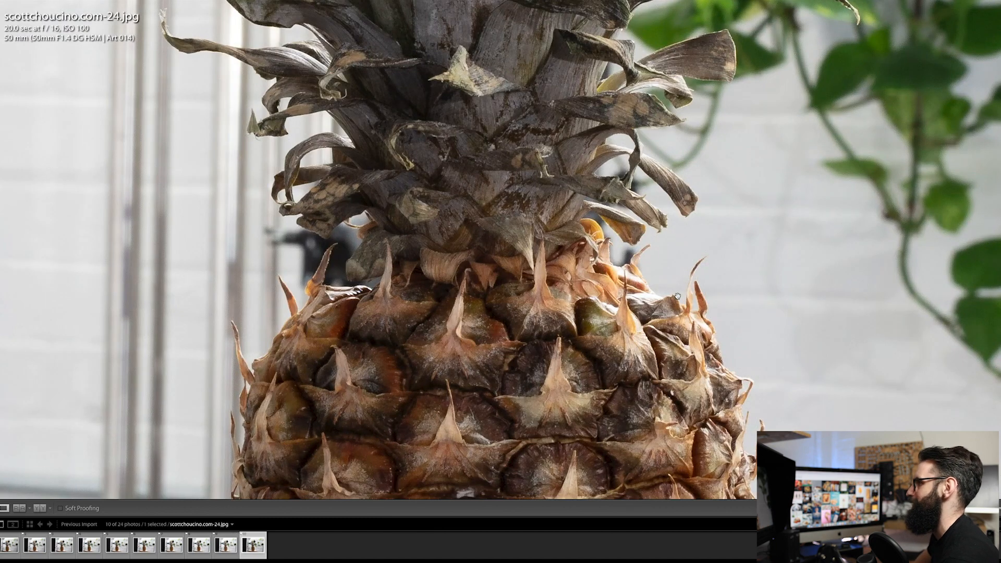
pyautogui.moveTo(539, 261)
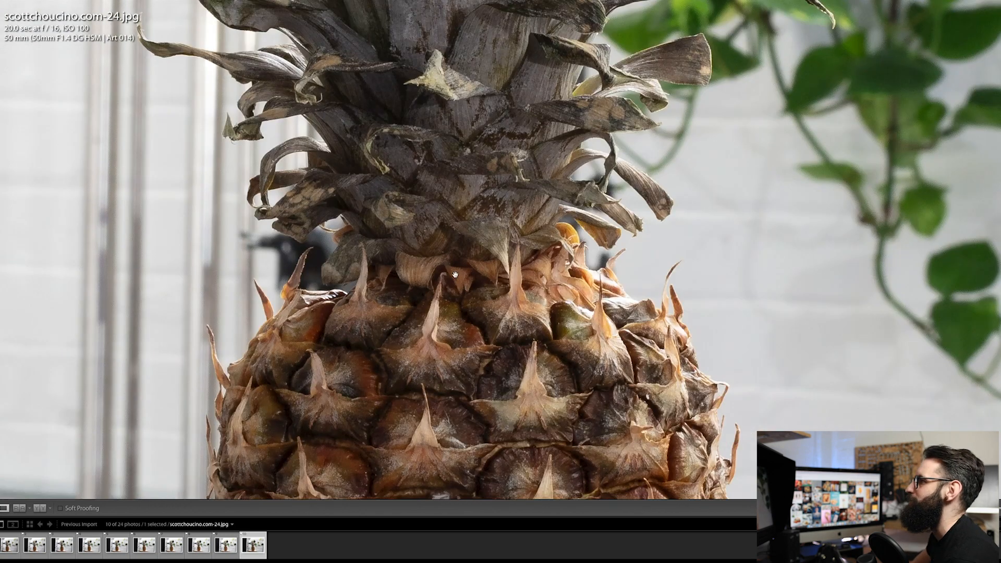
# - Zoom out of the close-up to Fit view on the full f/16 photo
pyautogui.click(454, 274)
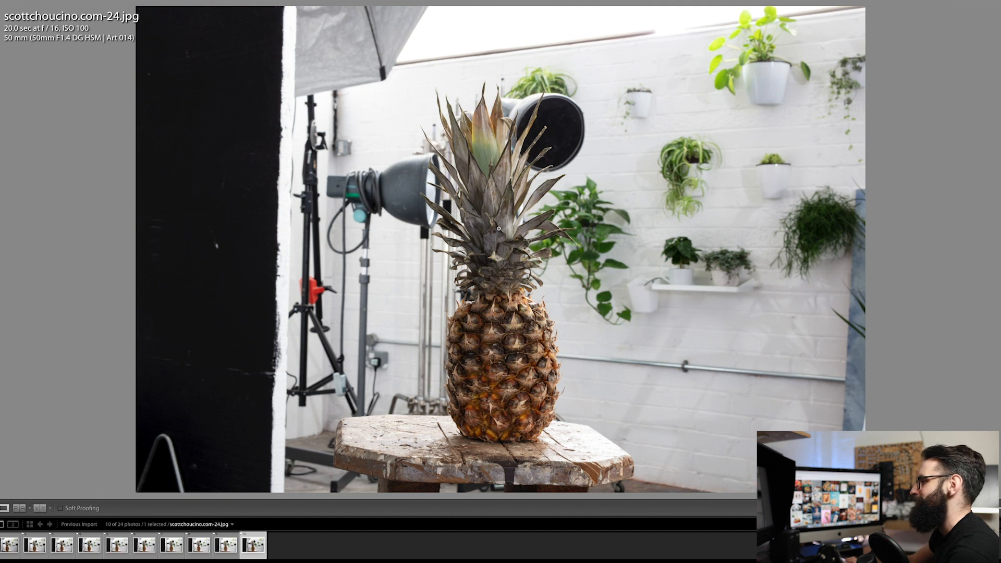
pyautogui.moveTo(251, 465)
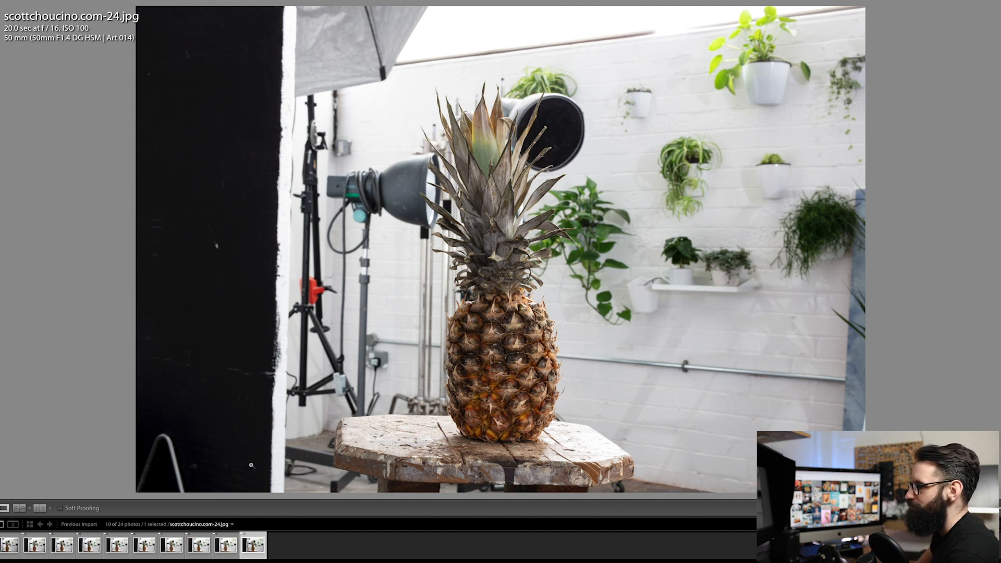